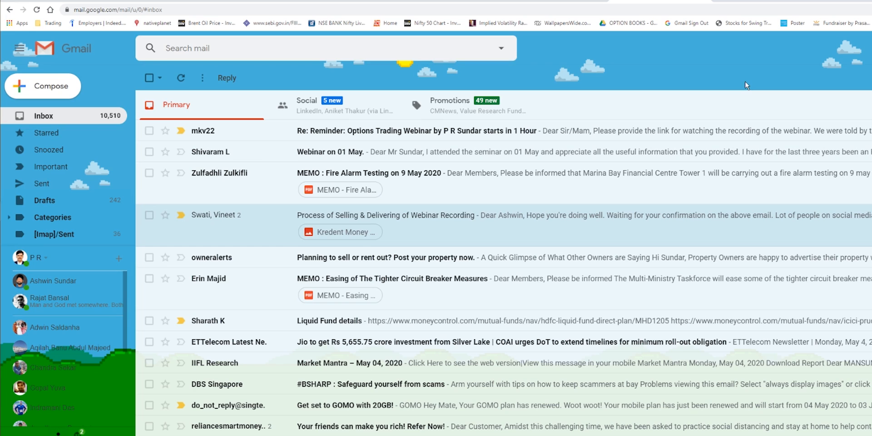
pyautogui.moveTo(801, 75)
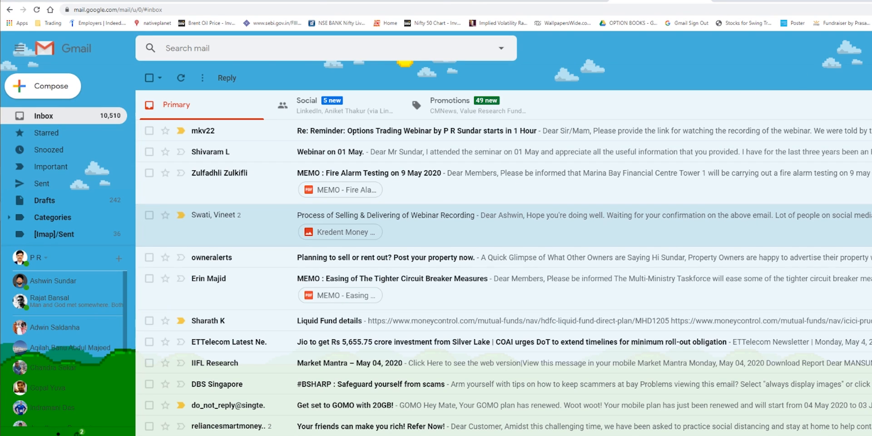
pyautogui.moveTo(258, 158)
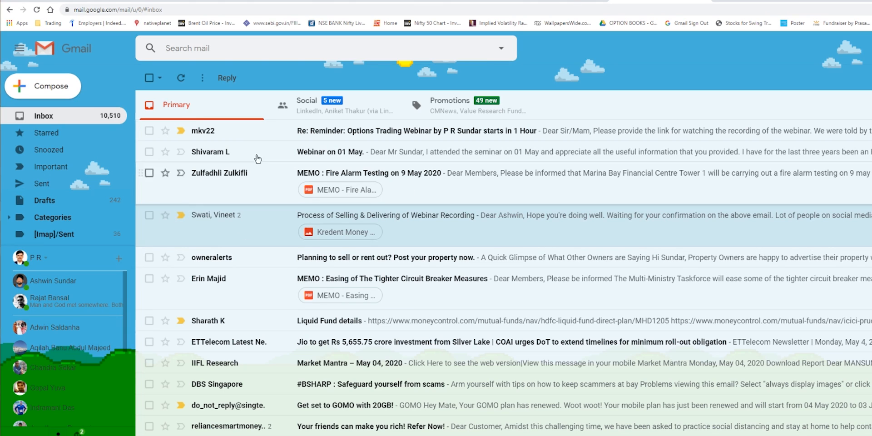
pyautogui.moveTo(258, 251)
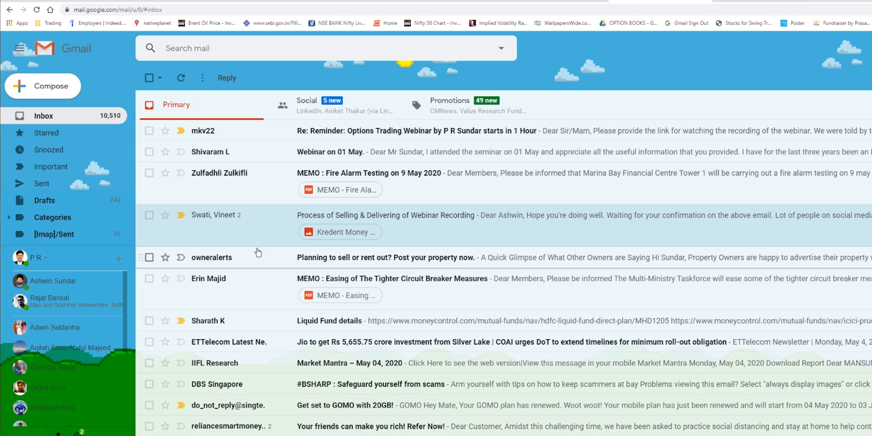
pyautogui.moveTo(223, 132)
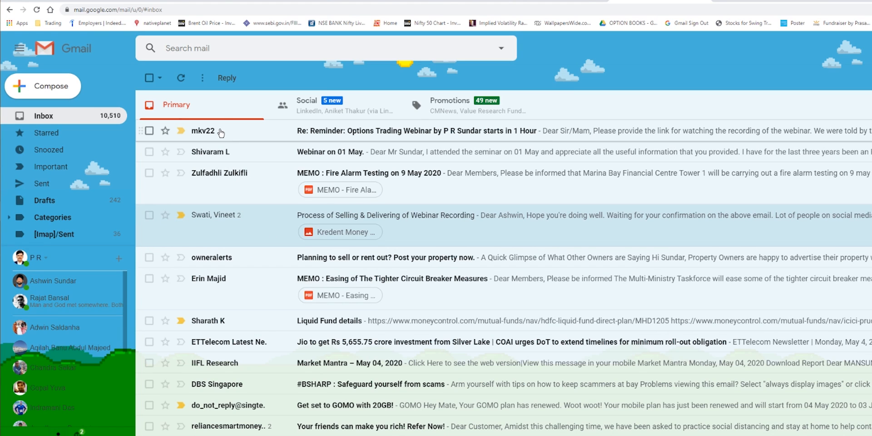
pyautogui.moveTo(250, 219)
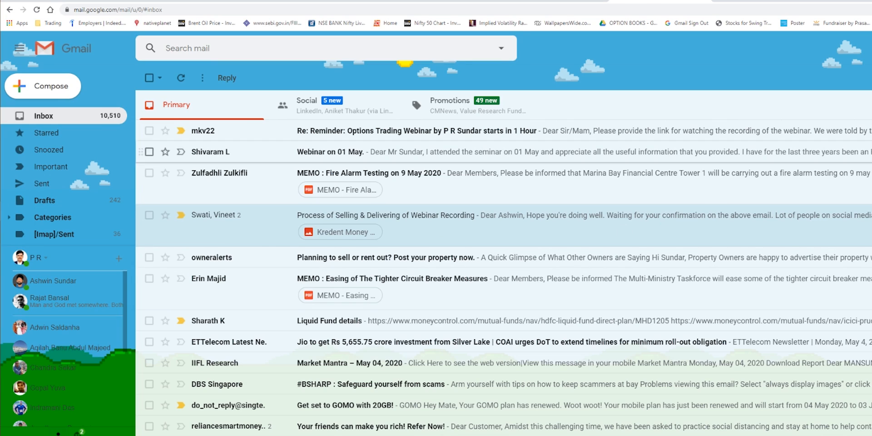
pyautogui.moveTo(44, 116)
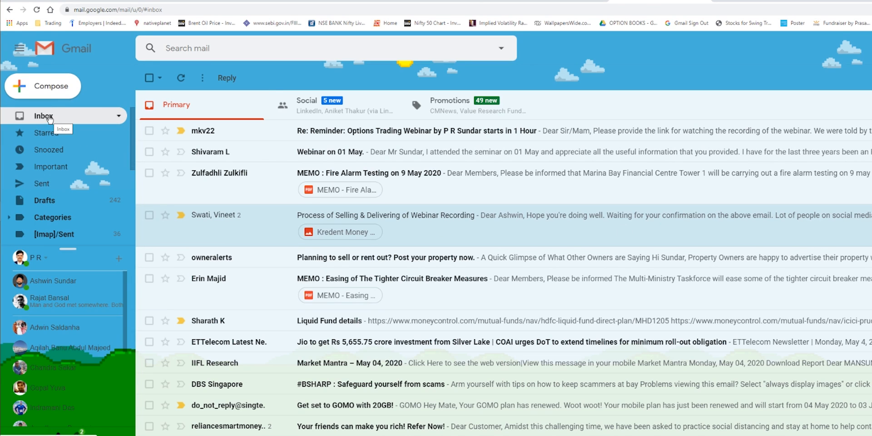
# - Expand Gmail's sidebar with More to list Spam, Trash and All Mail
pyautogui.scroll(-3)
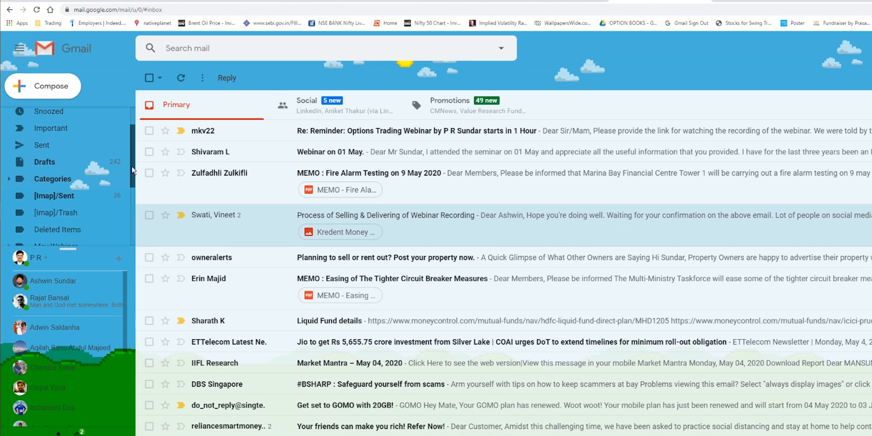
pyautogui.scroll(-3)
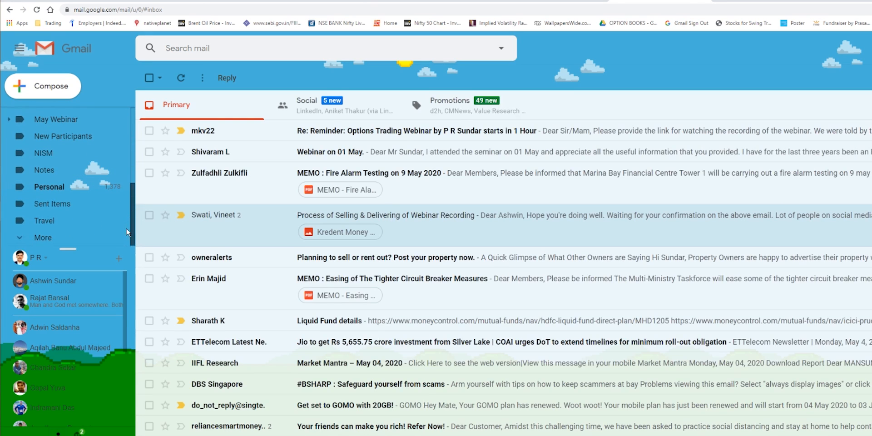
pyautogui.moveTo(52, 154)
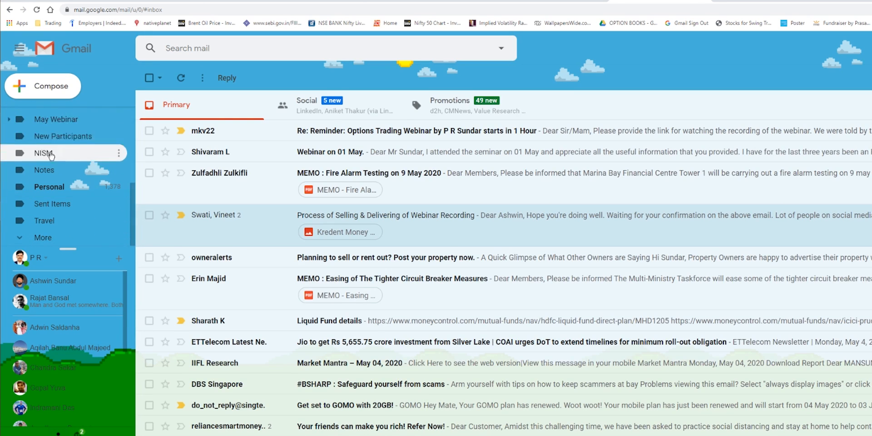
pyautogui.moveTo(44, 221)
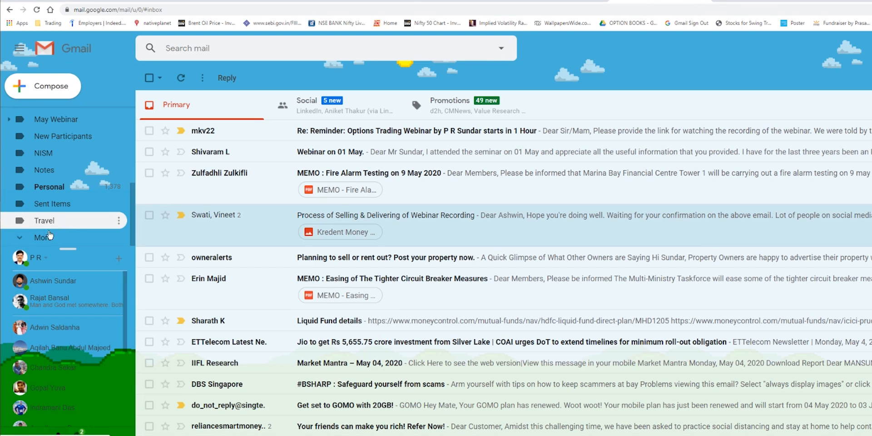
pyautogui.click(40, 238)
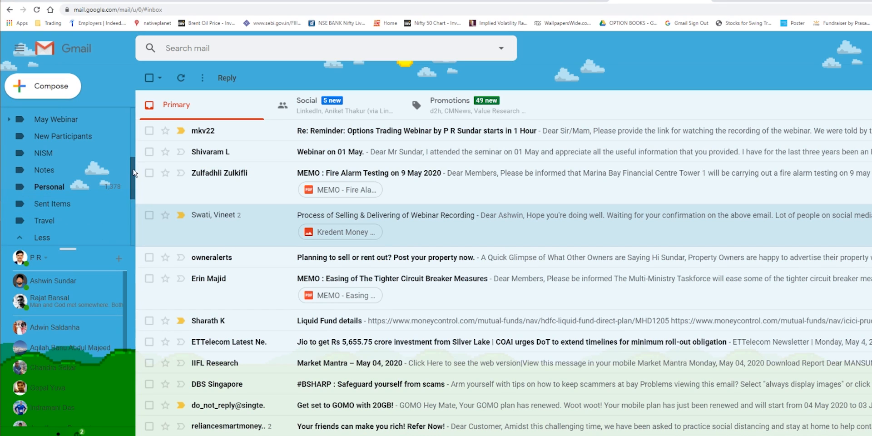
pyautogui.scroll(-3)
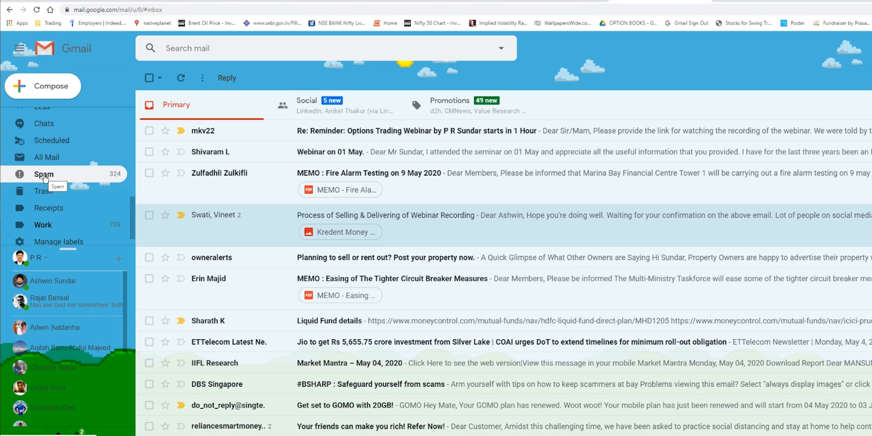
pyautogui.moveTo(51, 178)
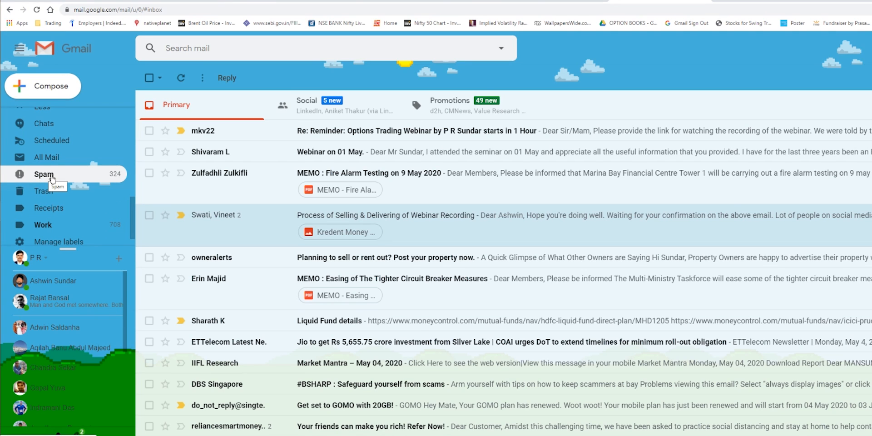
# - Open the Spam folder to reach the 'Process to access webinar recording' email
pyautogui.click(43, 174)
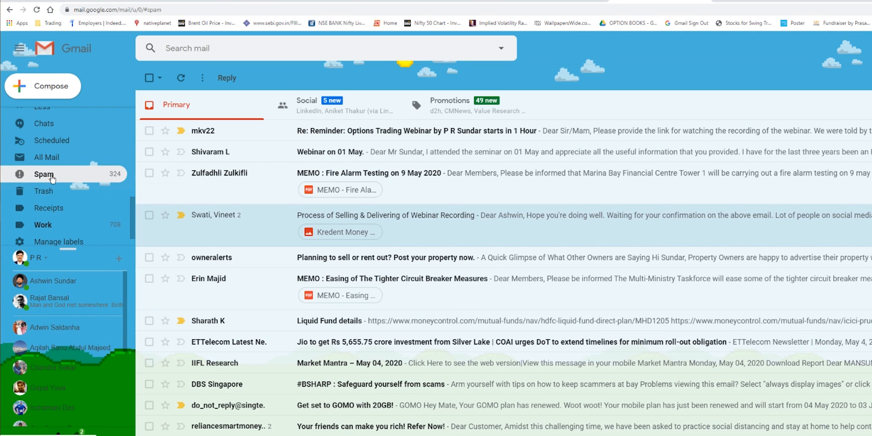
pyautogui.click(44, 175)
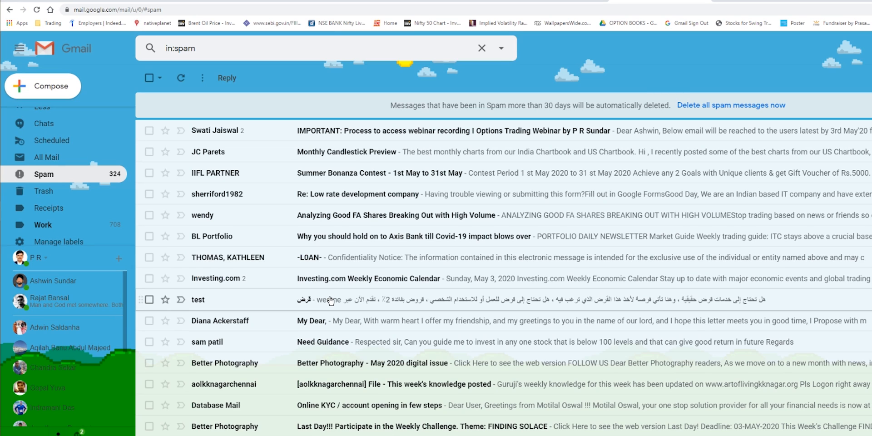
pyautogui.moveTo(270, 213)
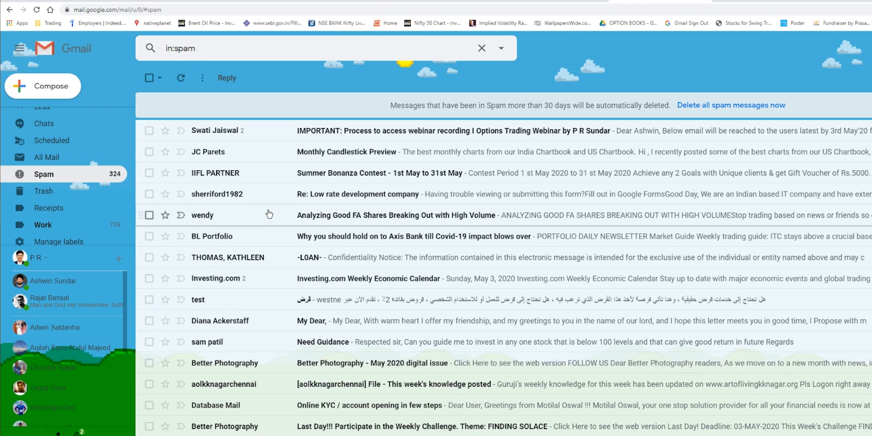
pyautogui.moveTo(272, 206)
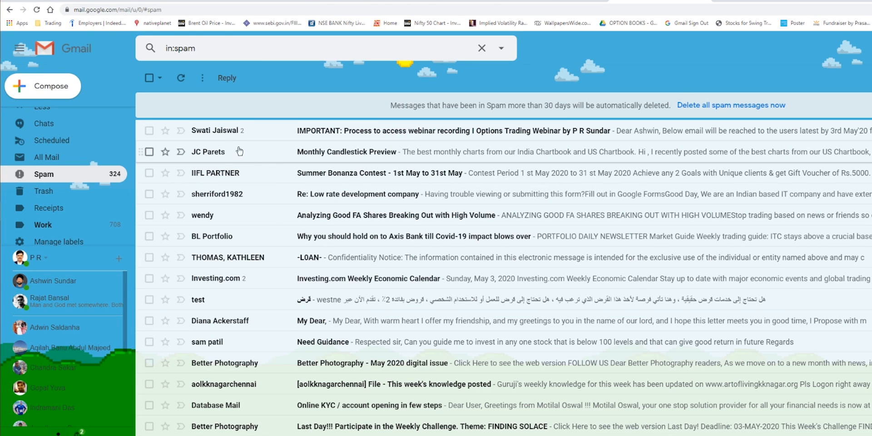
pyautogui.moveTo(216, 131)
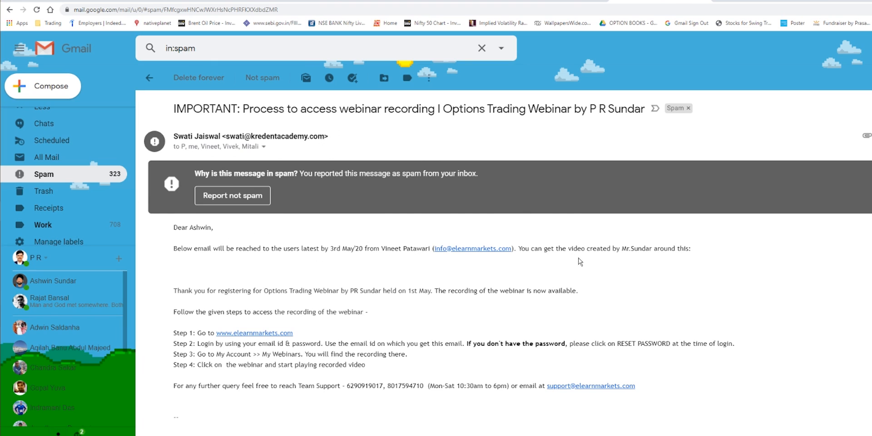
pyautogui.scroll(-3)
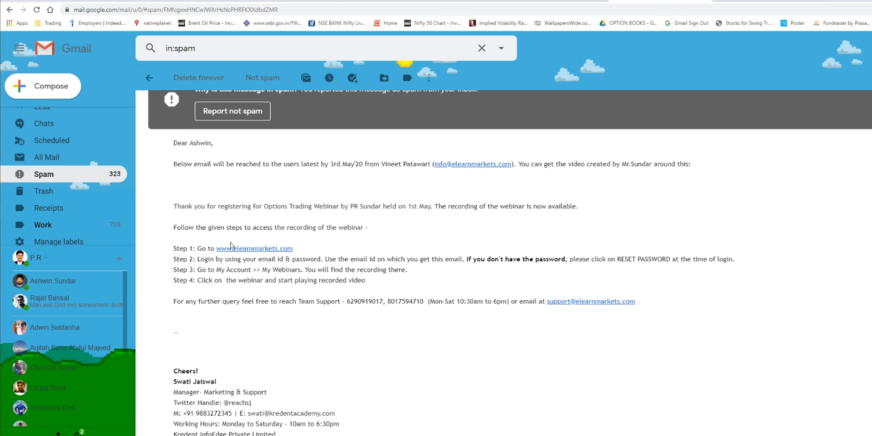
pyautogui.scroll(-3)
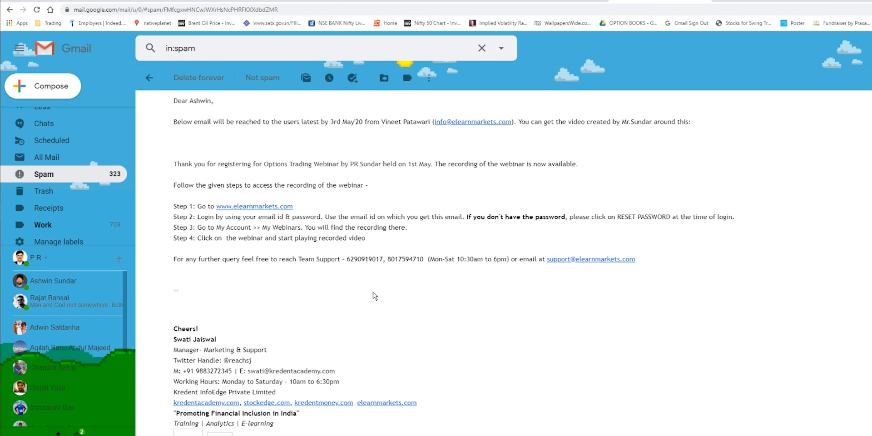
pyautogui.moveTo(213, 146)
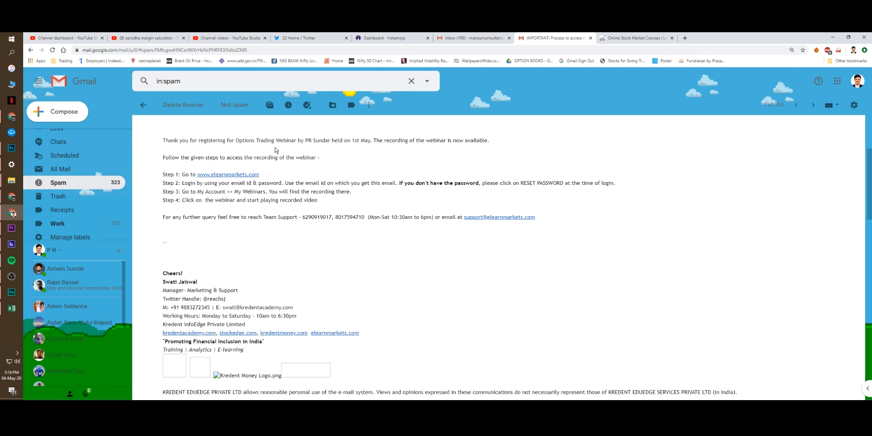
pyautogui.moveTo(327, 148)
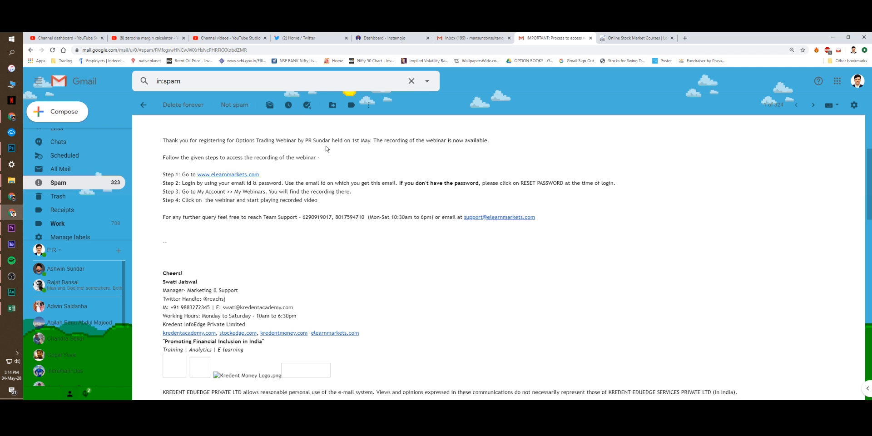
pyautogui.moveTo(400, 151)
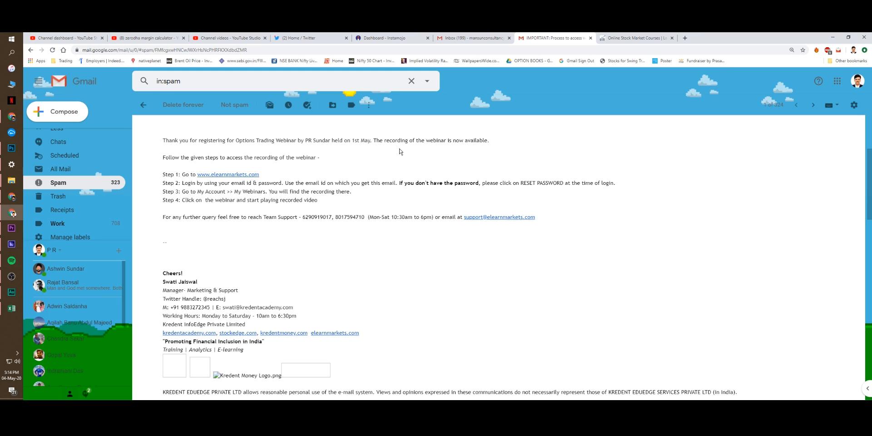
pyautogui.moveTo(485, 151)
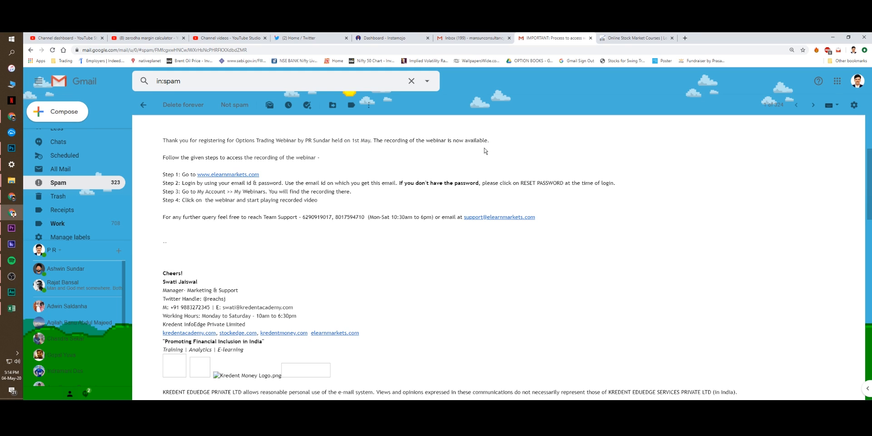
pyautogui.moveTo(222, 164)
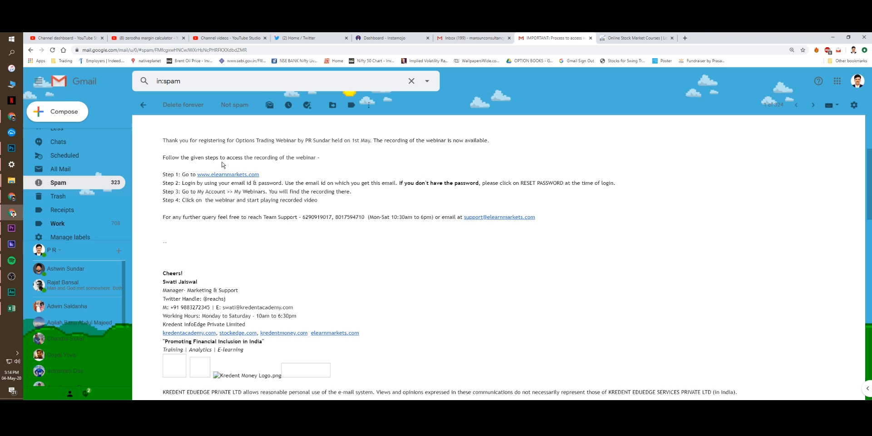
pyautogui.moveTo(304, 166)
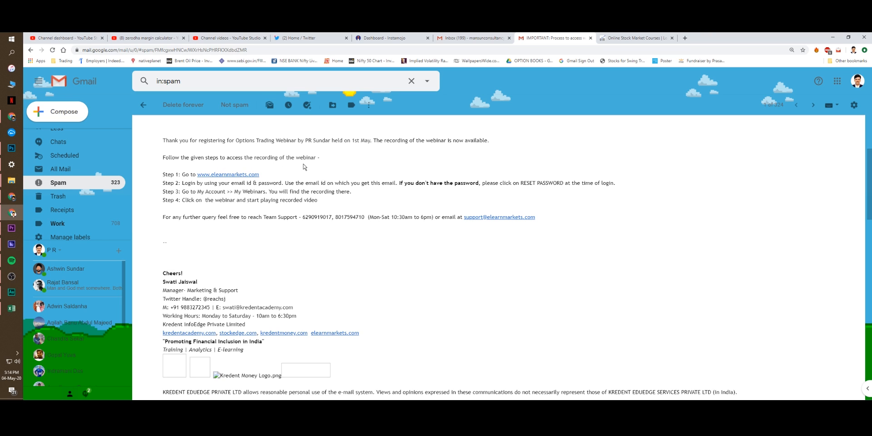
pyautogui.moveTo(226, 183)
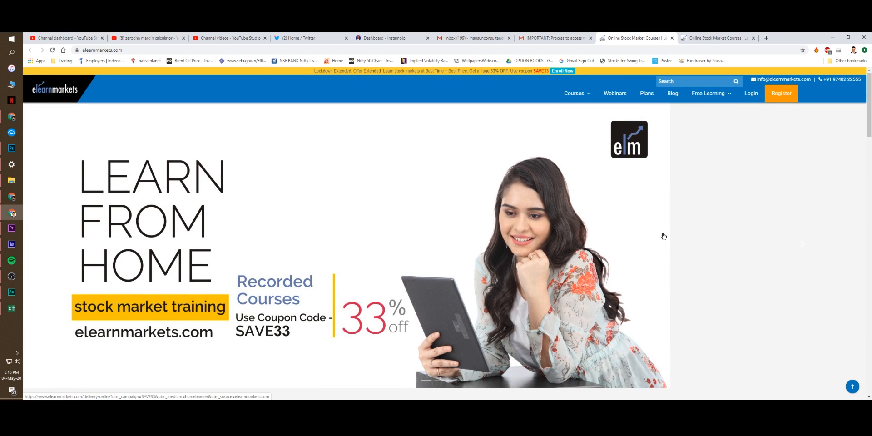
pyautogui.moveTo(213, 152)
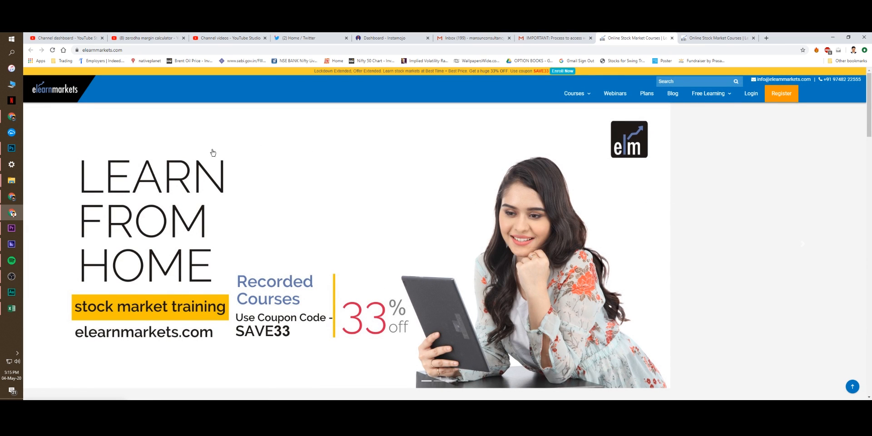
pyautogui.moveTo(751, 93)
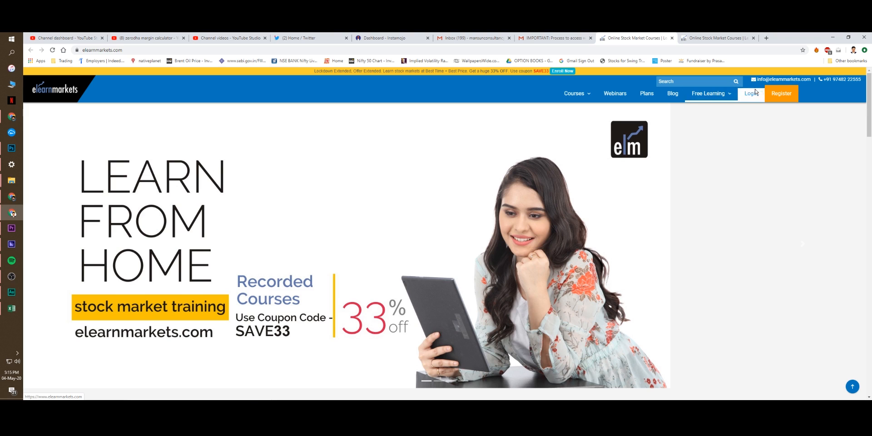
pyautogui.click(750, 94)
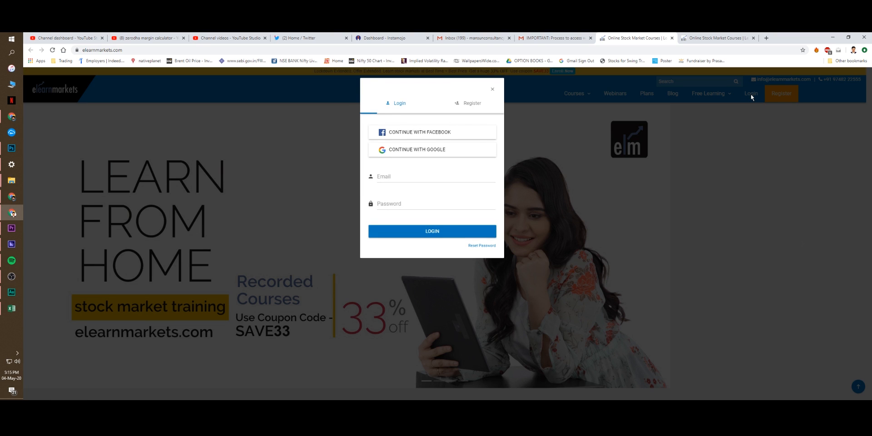
pyautogui.click(427, 176)
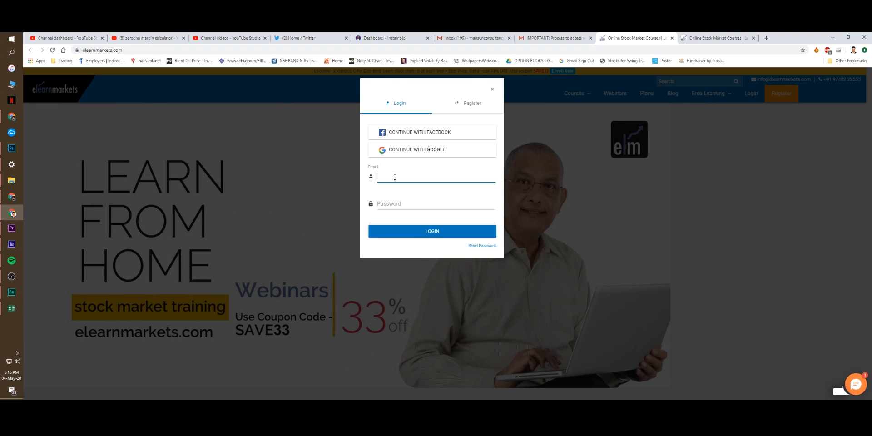
pyautogui.write('user@gmail.com')
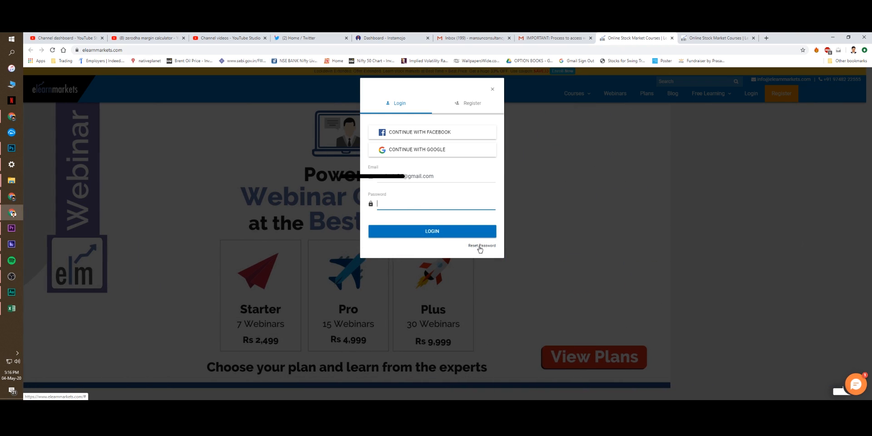
pyautogui.click(482, 245)
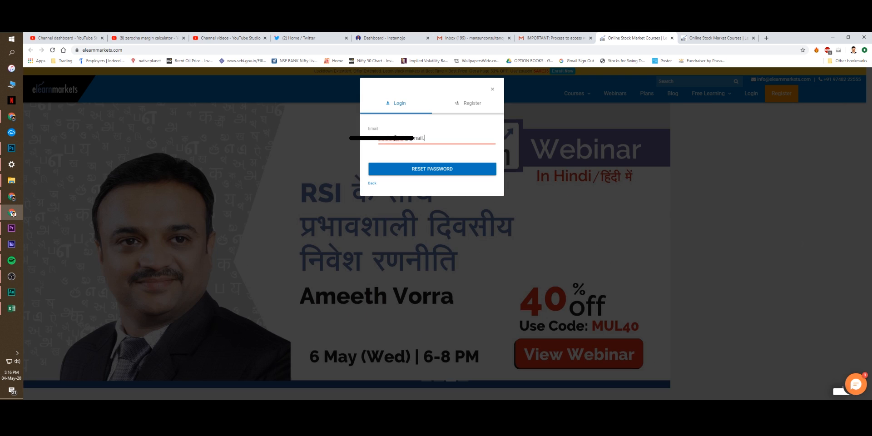
pyautogui.click(432, 169)
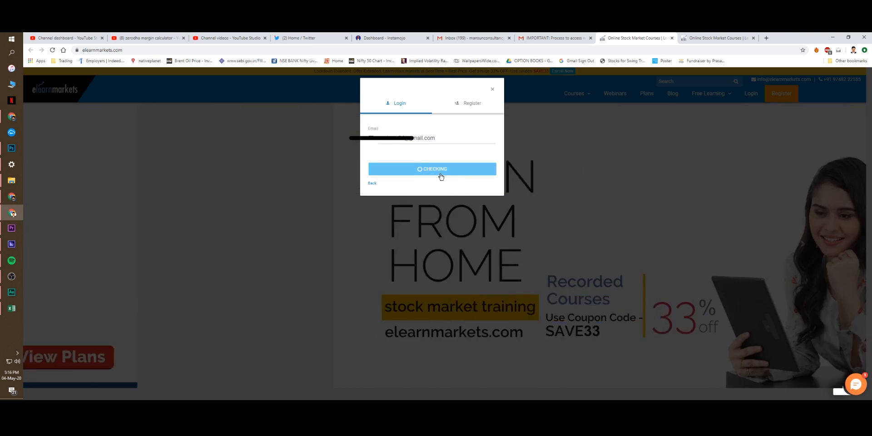
pyautogui.click(432, 169)
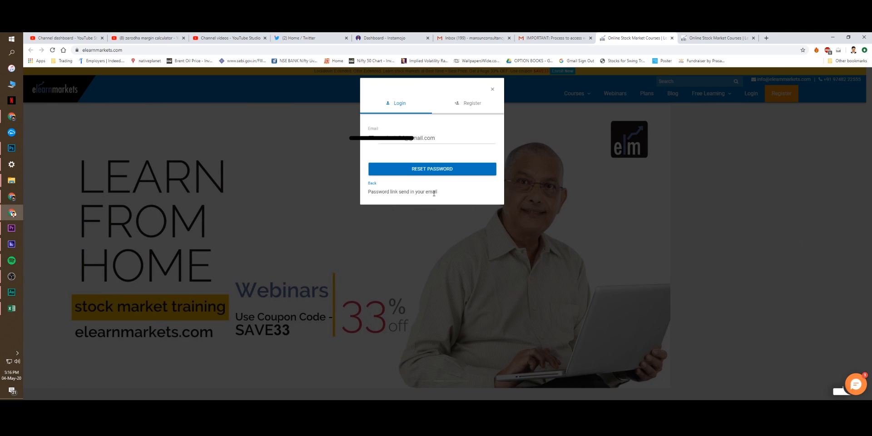
pyautogui.moveTo(187, 221)
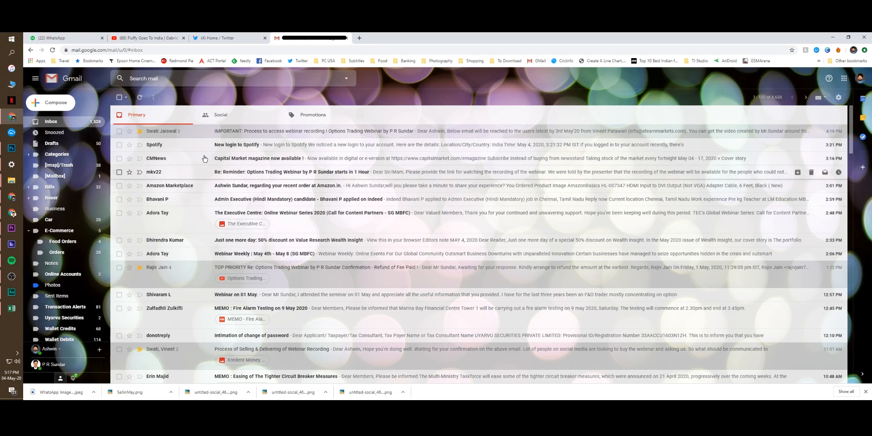
pyautogui.moveTo(231, 185)
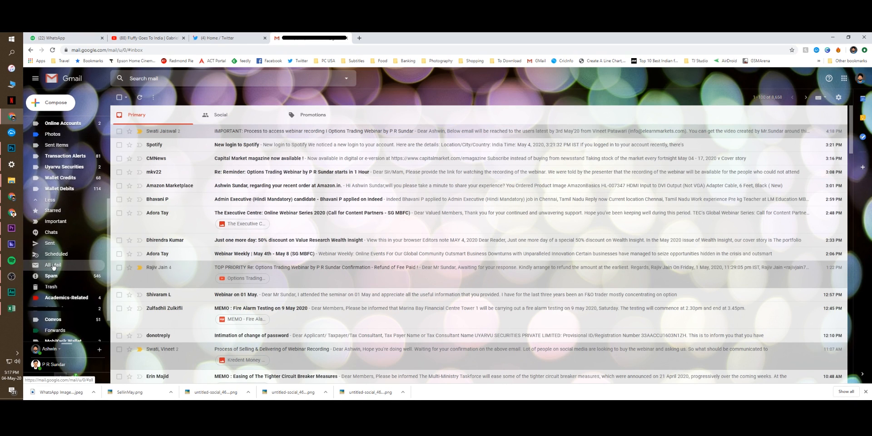
# - Open 'Reset your password - Elearnmarkets' from Spam and follow its reset link
pyautogui.click(51, 276)
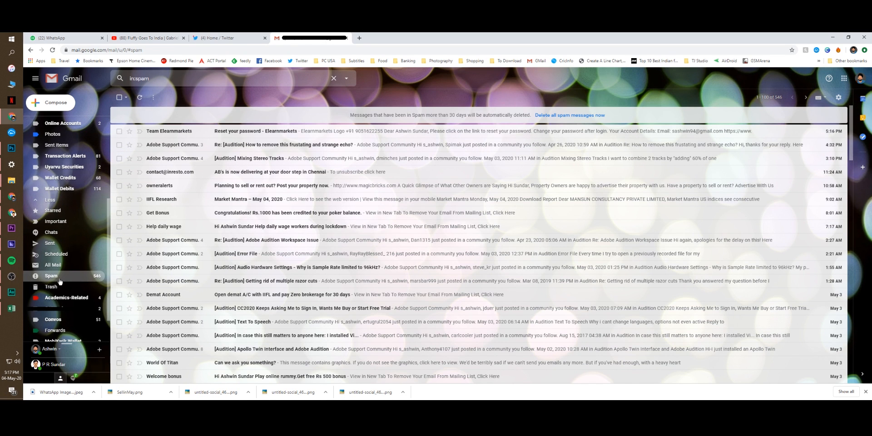
pyautogui.moveTo(177, 159)
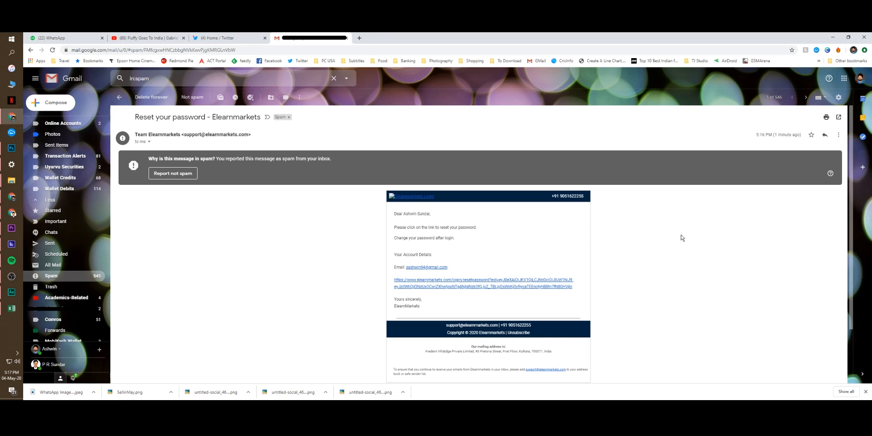
pyautogui.scroll(-3)
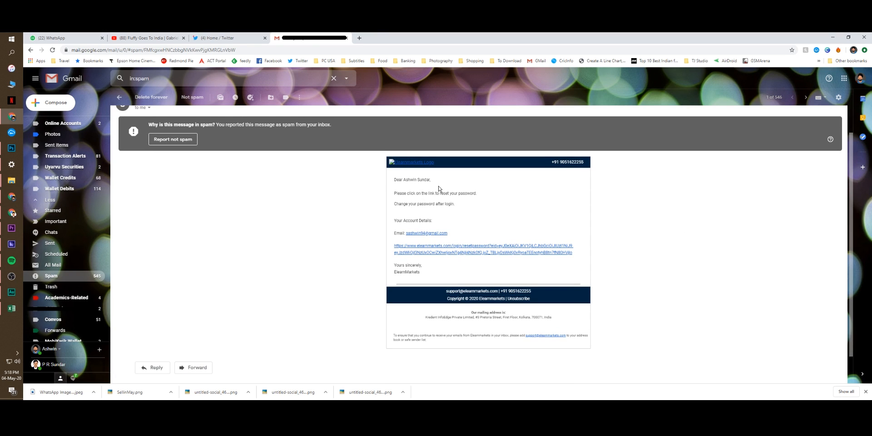
pyautogui.moveTo(471, 201)
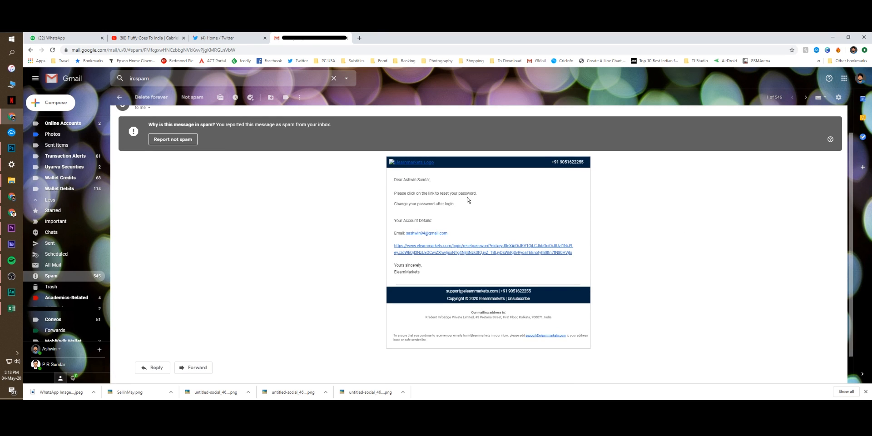
pyautogui.click(482, 248)
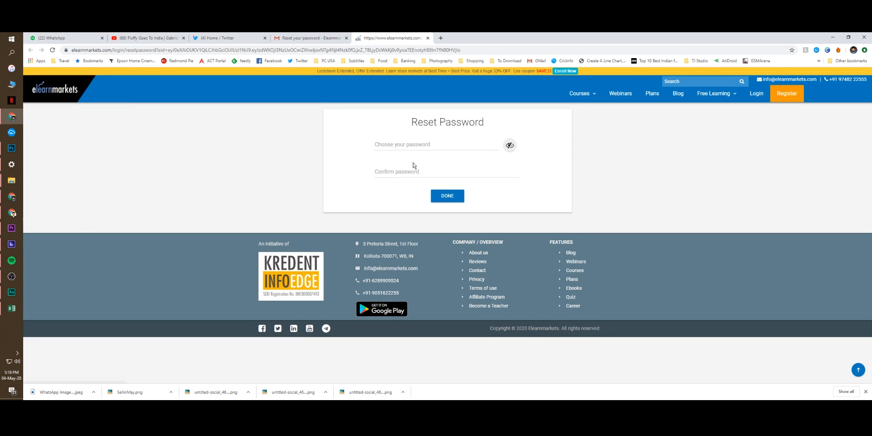
# - Enter and confirm a new password in the Reset Password form
pyautogui.click(436, 144)
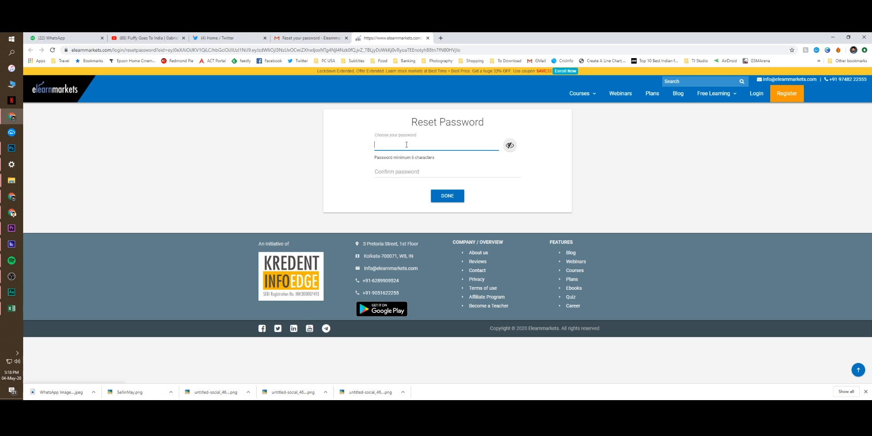
pyautogui.click(447, 196)
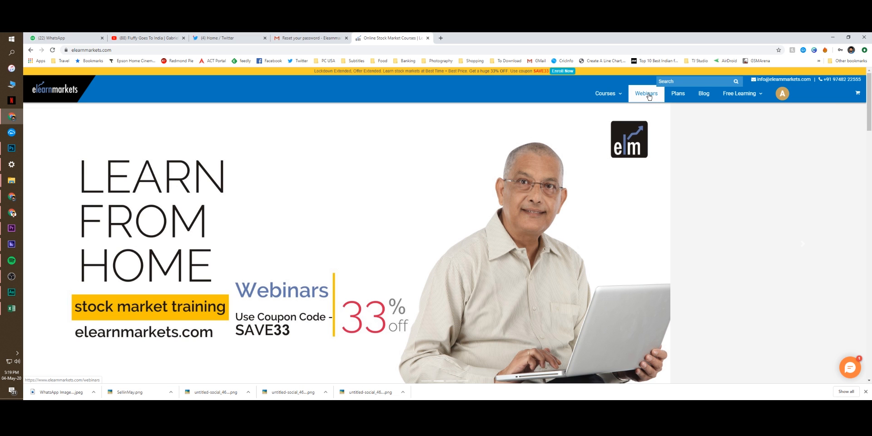
# - Go through the avatar menu's My Account to the dashboard's My Webinars section
pyautogui.click(782, 94)
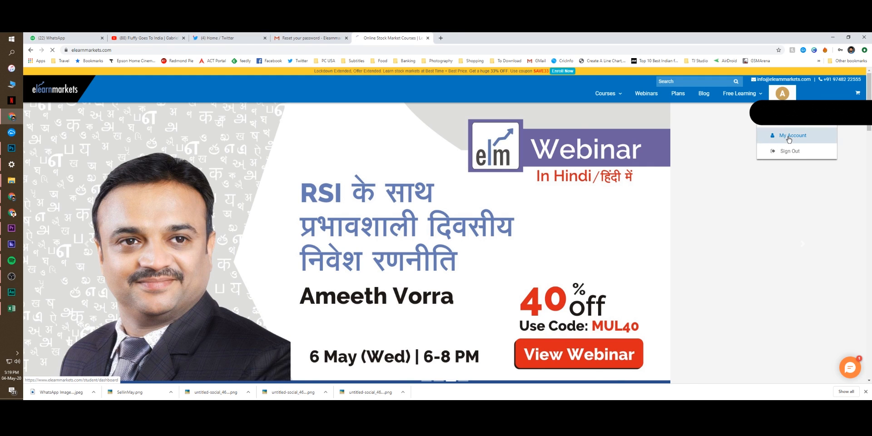
pyautogui.click(793, 136)
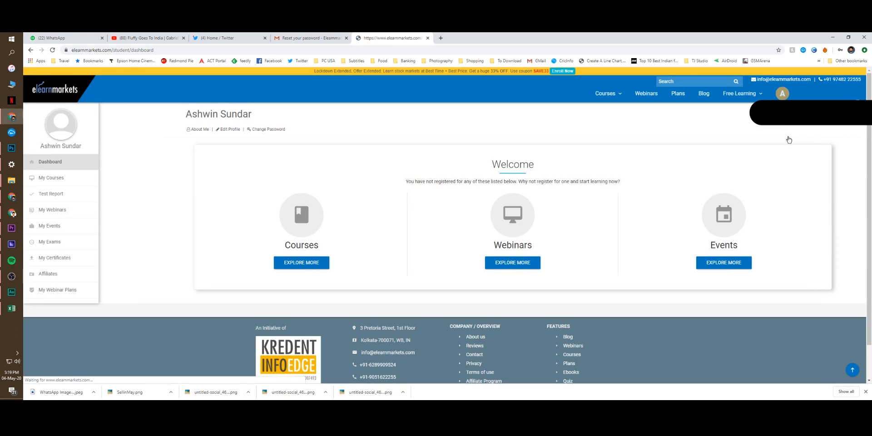
pyautogui.moveTo(57, 215)
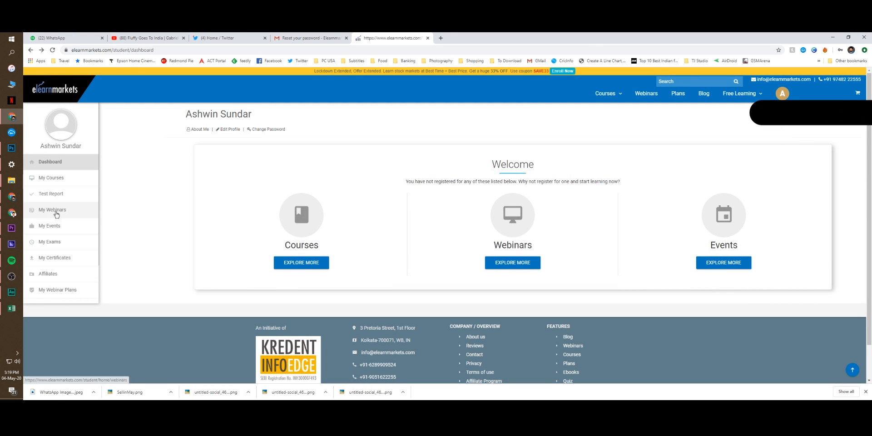
pyautogui.click(52, 210)
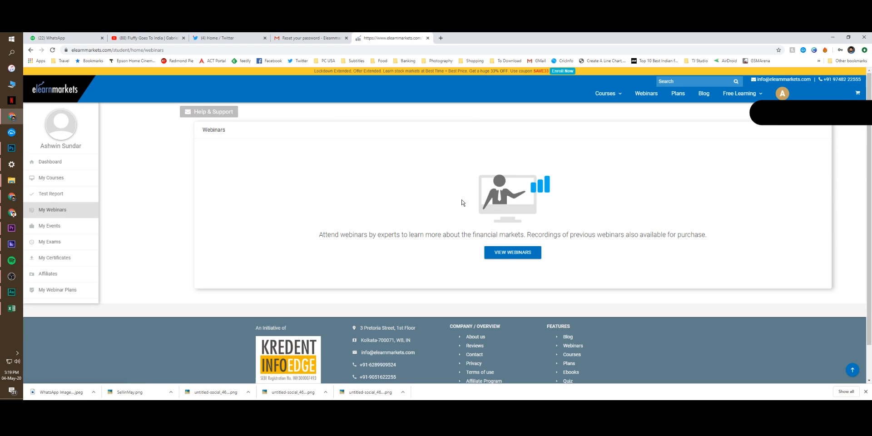
pyautogui.moveTo(382, 222)
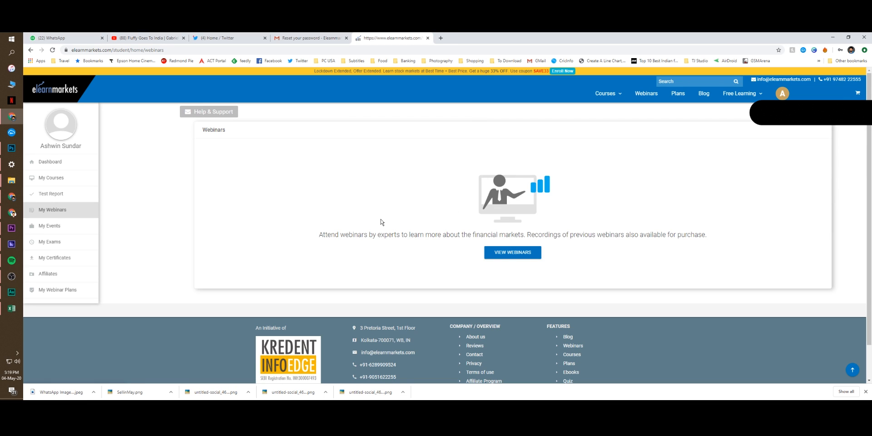